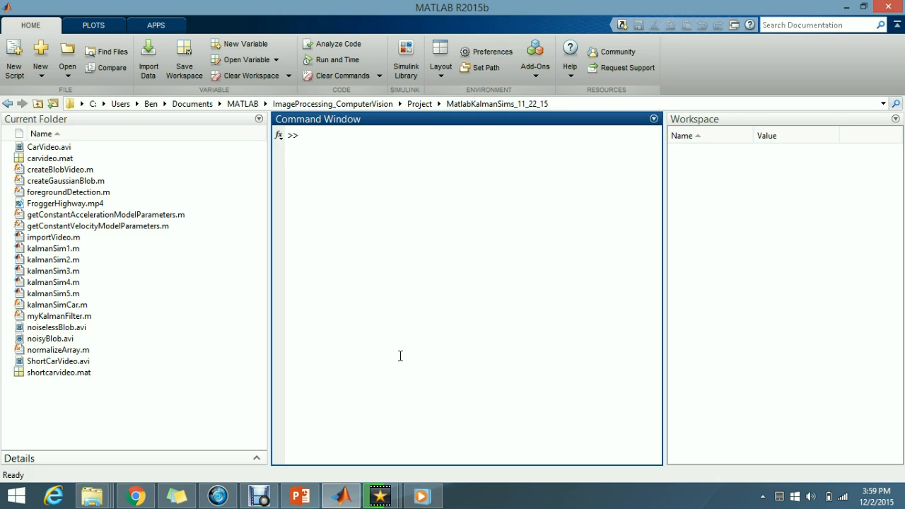
Run the kalmanSim3 script from the Command Window
{"action": "type", "text": "kalman"}
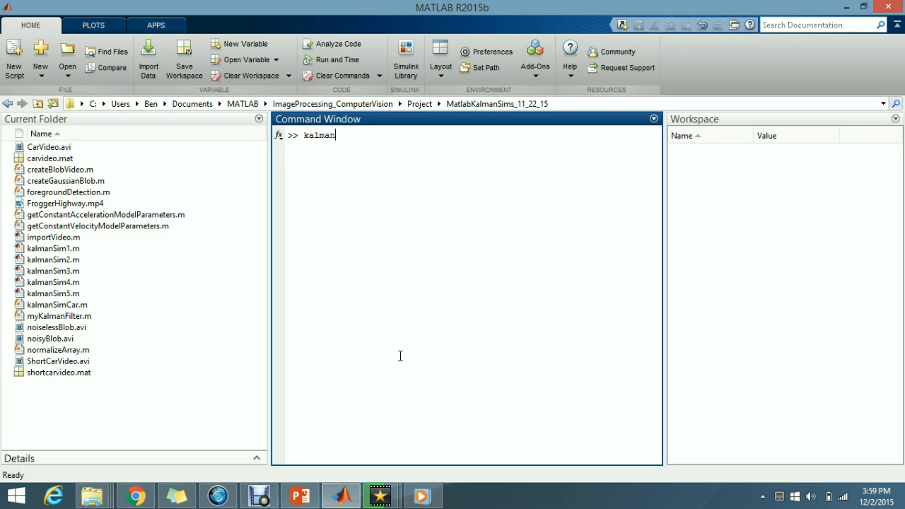
{"action": "type", "text": "Sim3"}
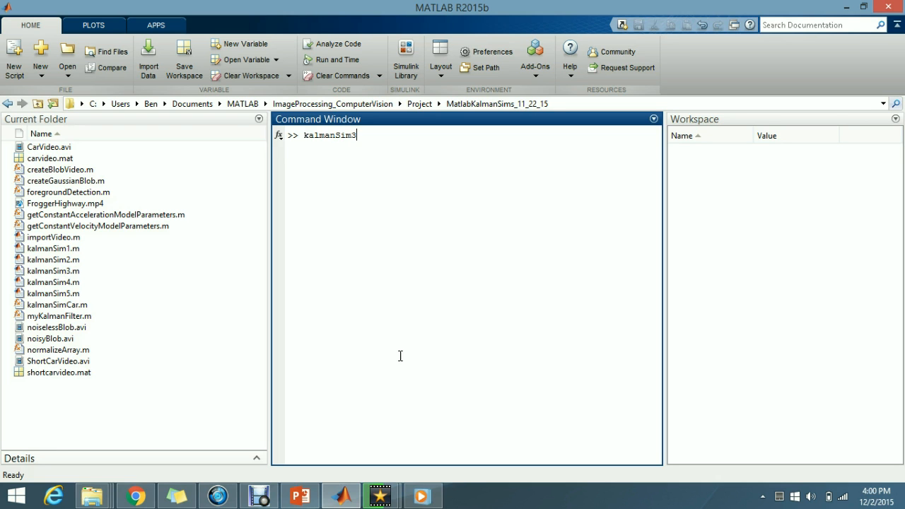
{"action": "key", "text": "enter"}
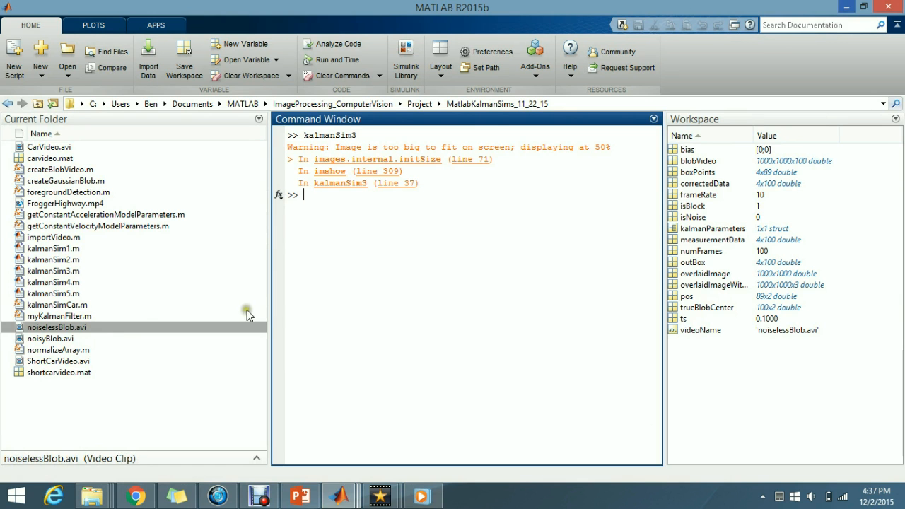
Select noiselessBlob.avi to show the tracking figure with red detection crosshairs
{"action": "left_click", "coordinate": [56, 327]}
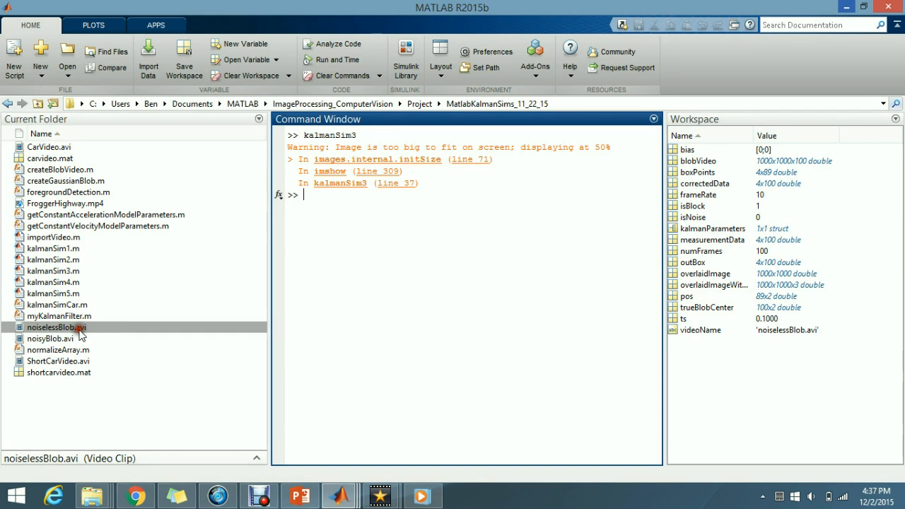
{"action": "left_click", "coordinate": [56, 327]}
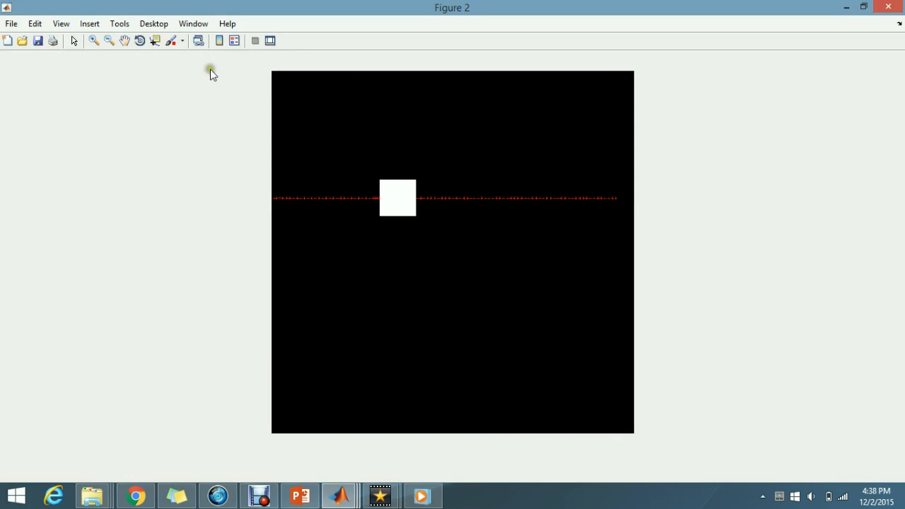
Choose the Zoom In tool in Figure 2's toolbar
{"action": "left_click", "coordinate": [94, 40]}
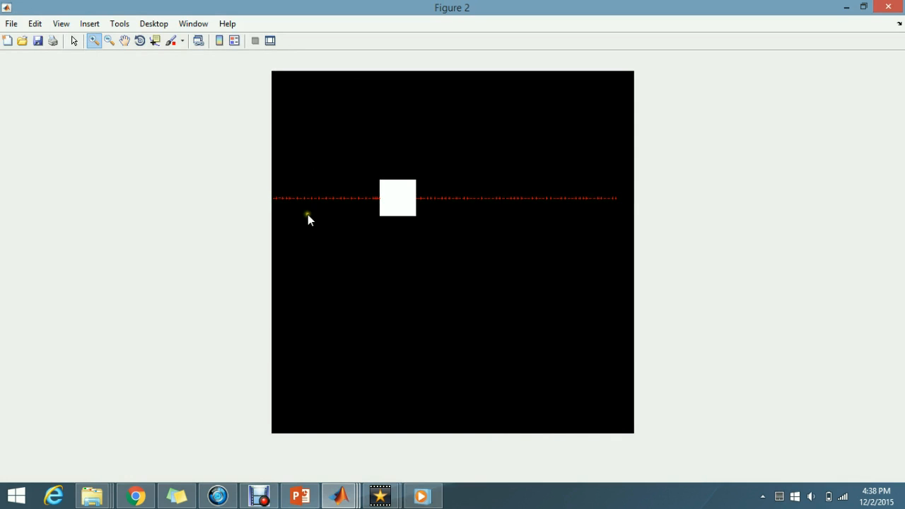
{"action": "mouse_move", "coordinate": [308, 232]}
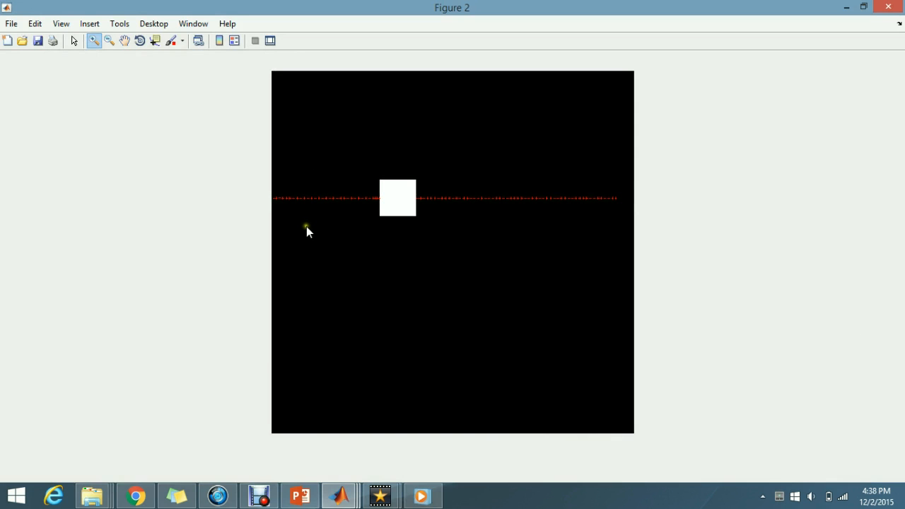
{"action": "mouse_move", "coordinate": [375, 206]}
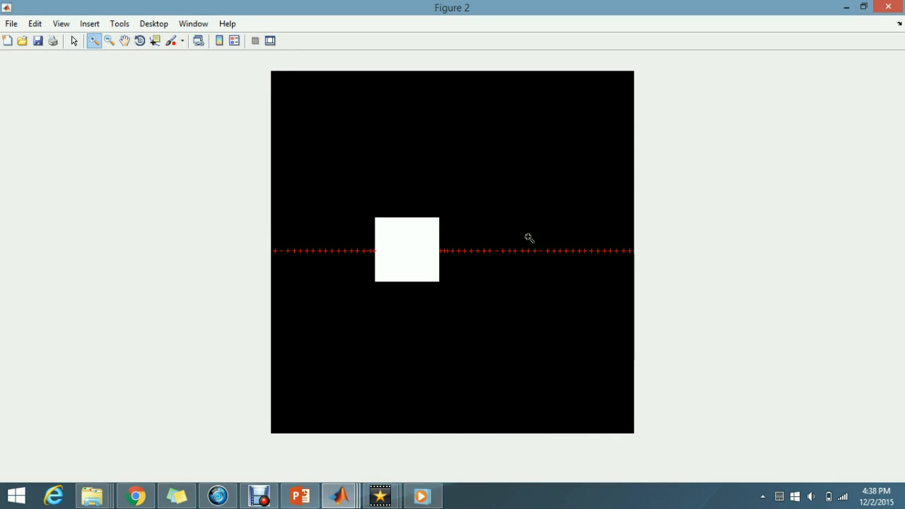
{"action": "mouse_move", "coordinate": [316, 288]}
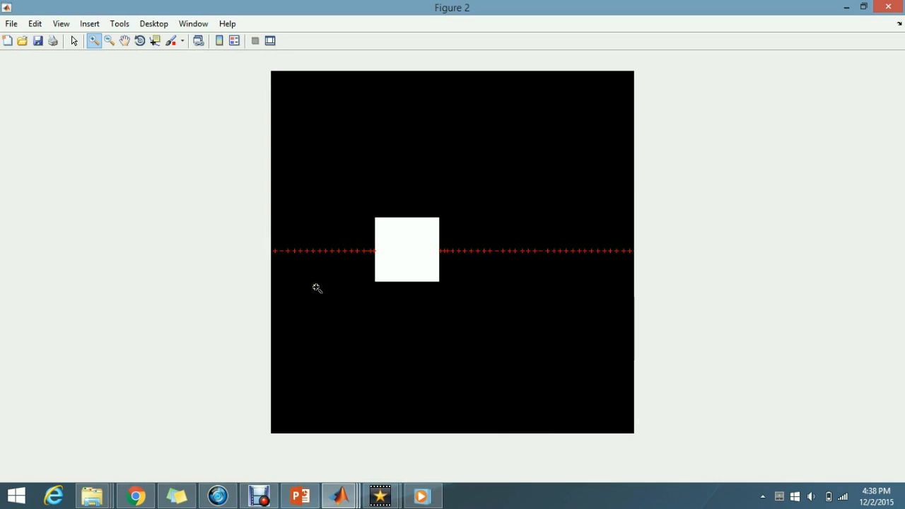
{"action": "mouse_move", "coordinate": [314, 257]}
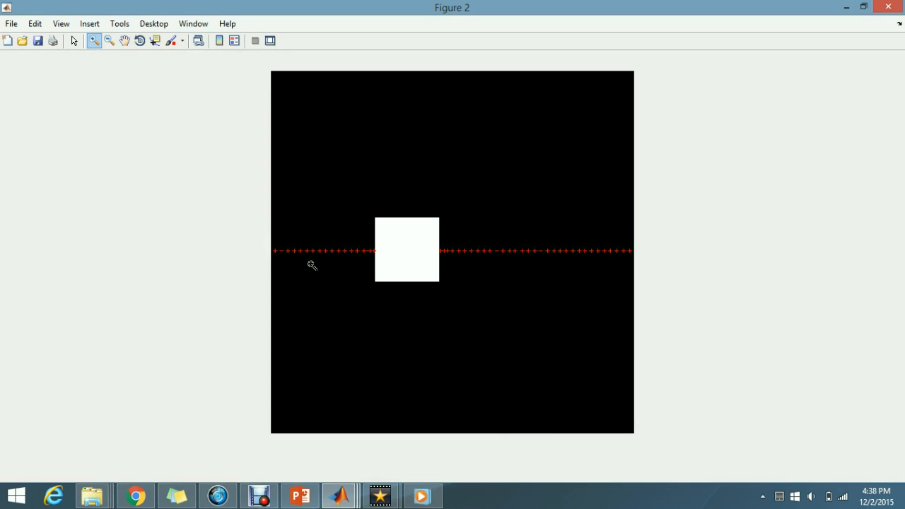
{"action": "mouse_move", "coordinate": [368, 251]}
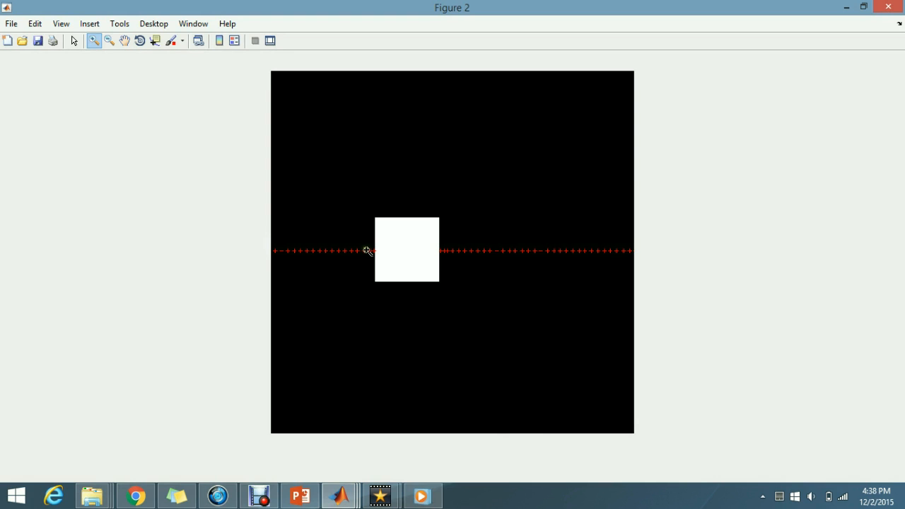
{"action": "mouse_move", "coordinate": [384, 250]}
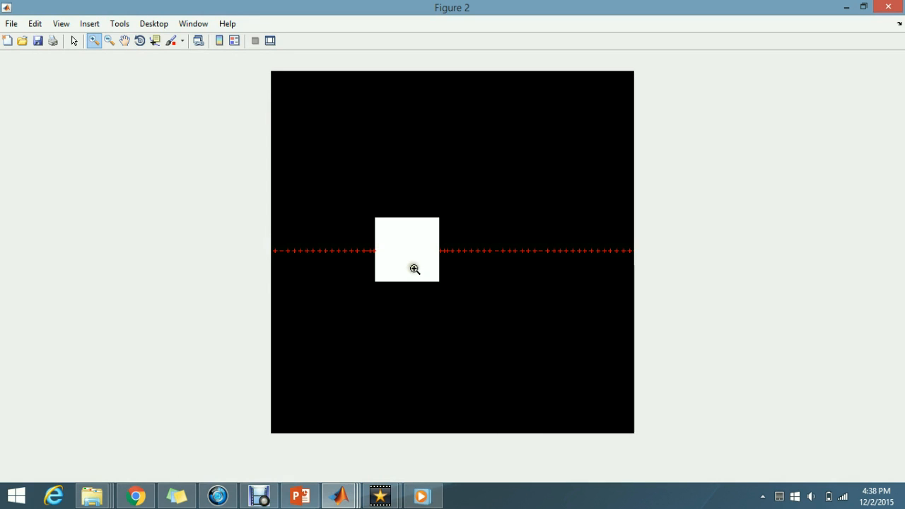
{"action": "mouse_move", "coordinate": [549, 252]}
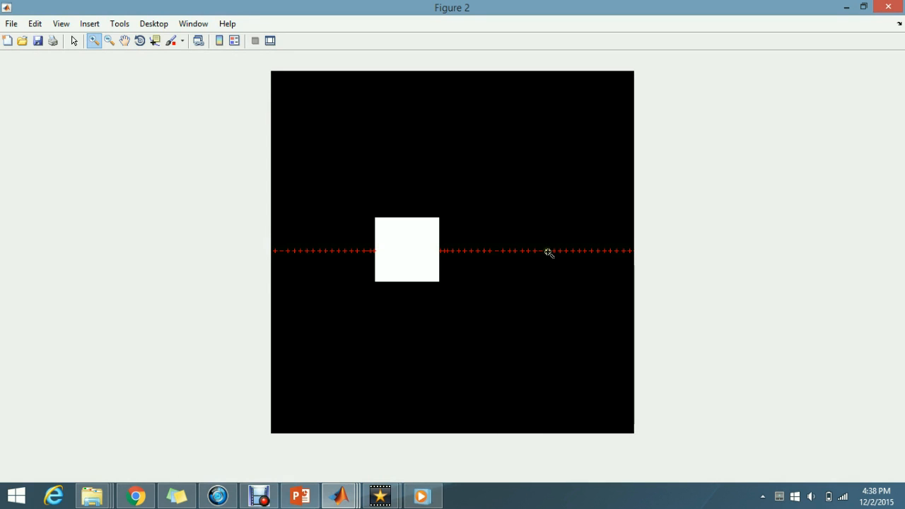
{"action": "mouse_move", "coordinate": [358, 313]}
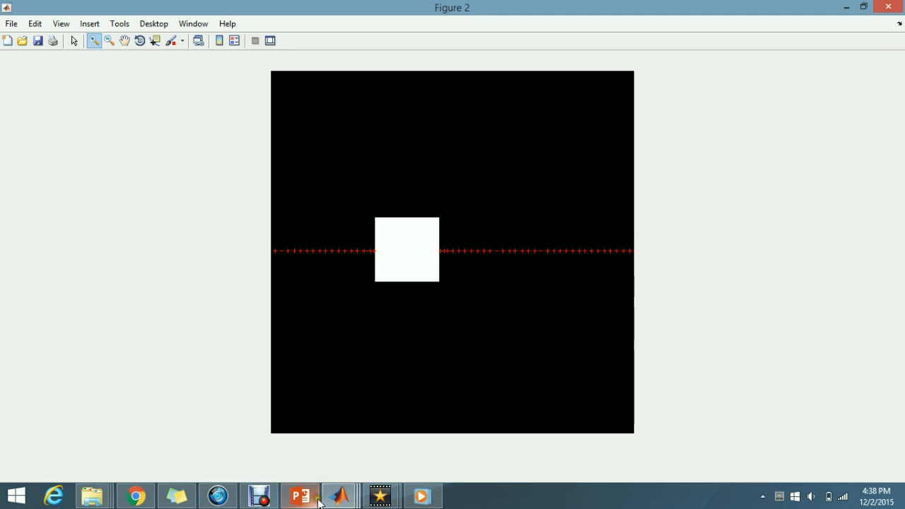
{"action": "mouse_move", "coordinate": [339, 495]}
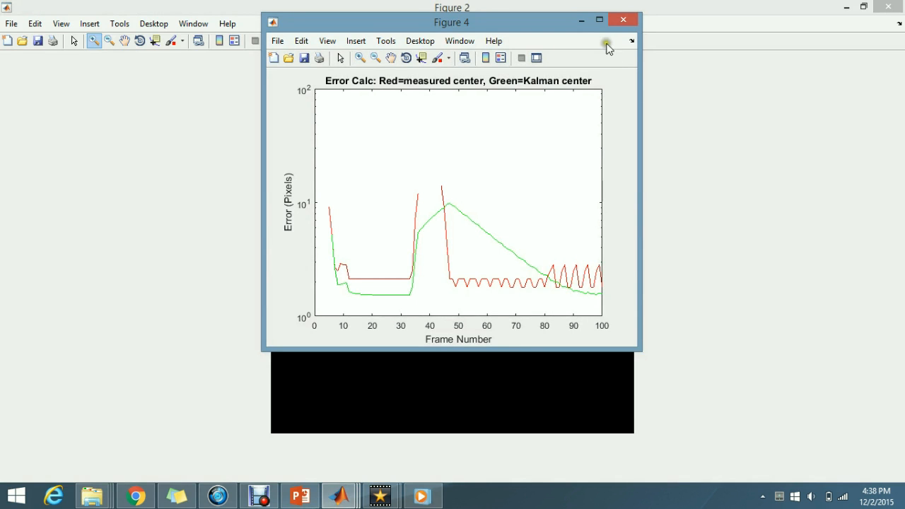
Maximize Figure 4, the measured-versus-Kalman error plot
{"action": "left_click", "coordinate": [600, 19]}
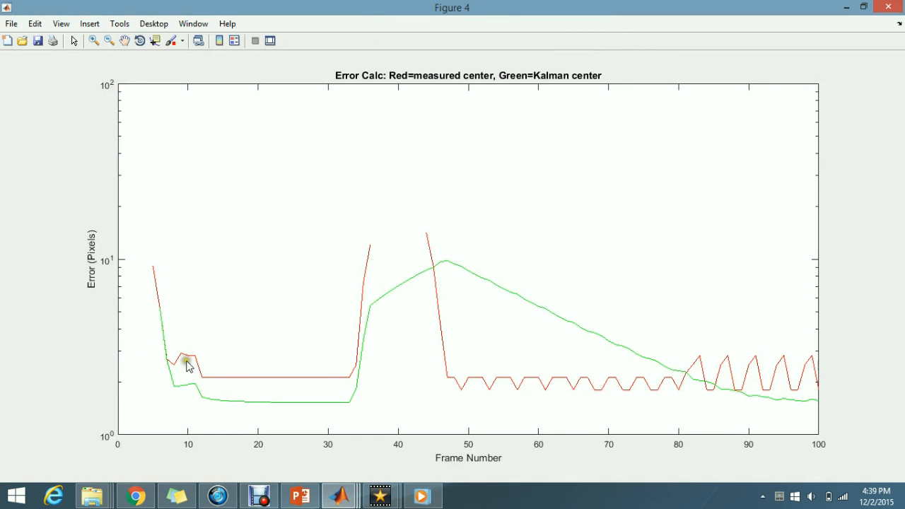
{"action": "mouse_move", "coordinate": [447, 333]}
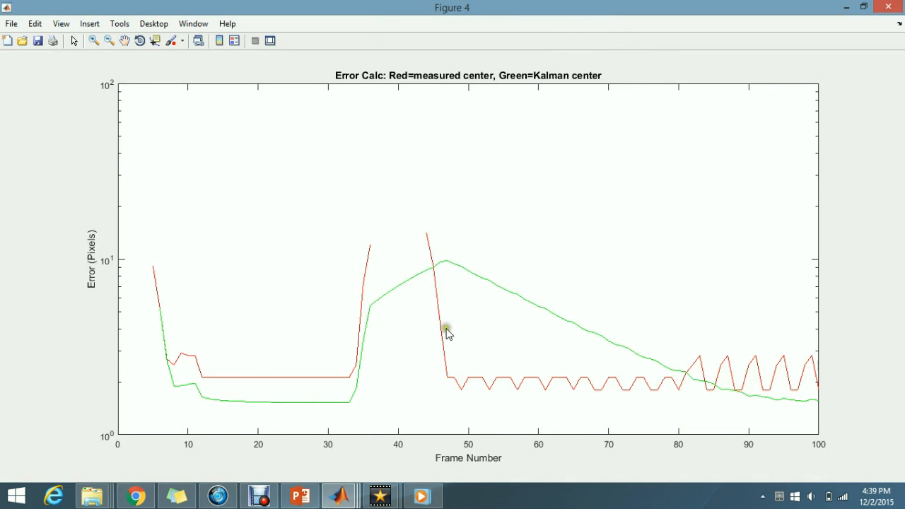
{"action": "mouse_move", "coordinate": [589, 340]}
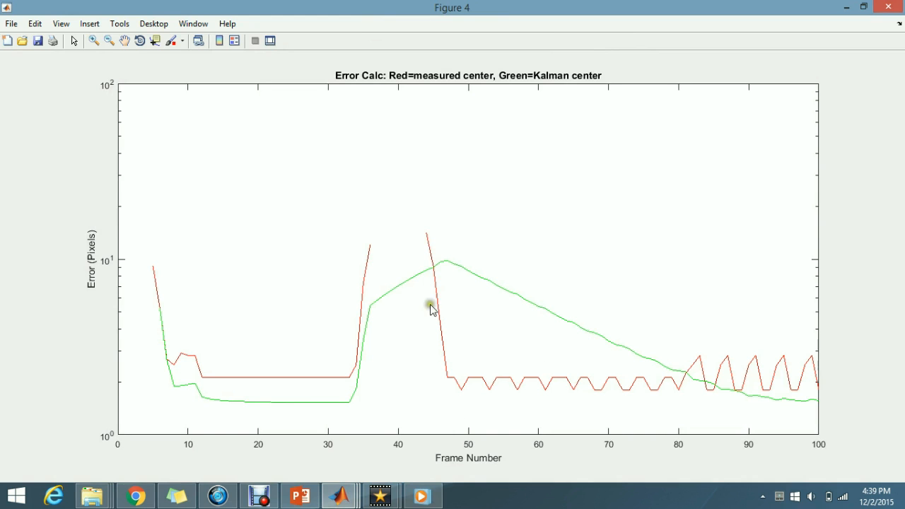
{"action": "mouse_move", "coordinate": [232, 410]}
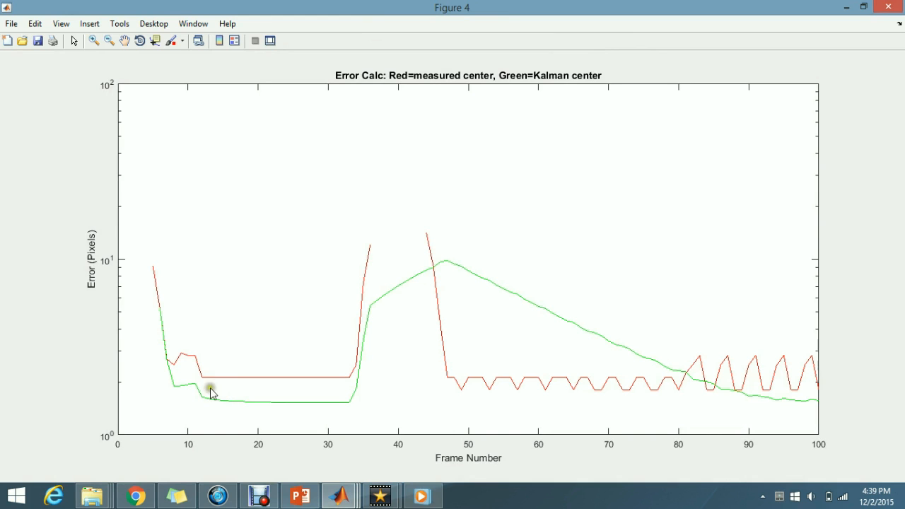
{"action": "mouse_move", "coordinate": [203, 407]}
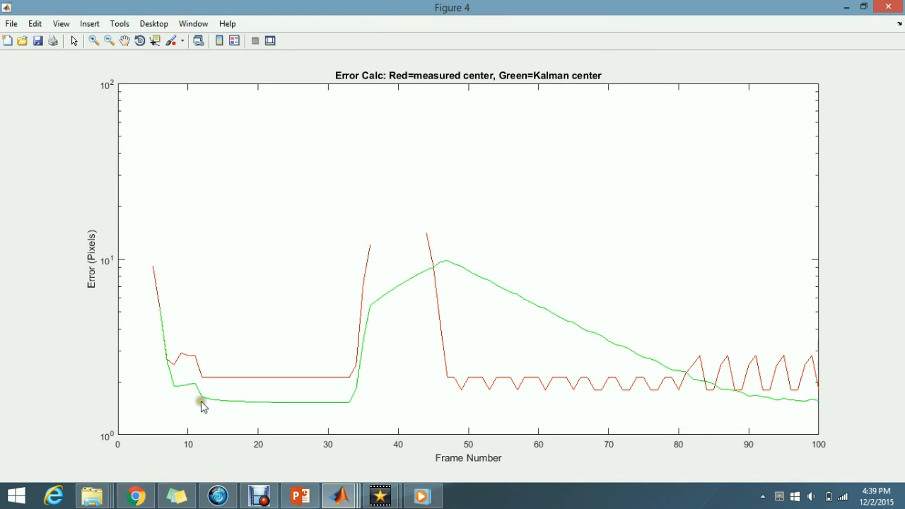
{"action": "mouse_move", "coordinate": [378, 330]}
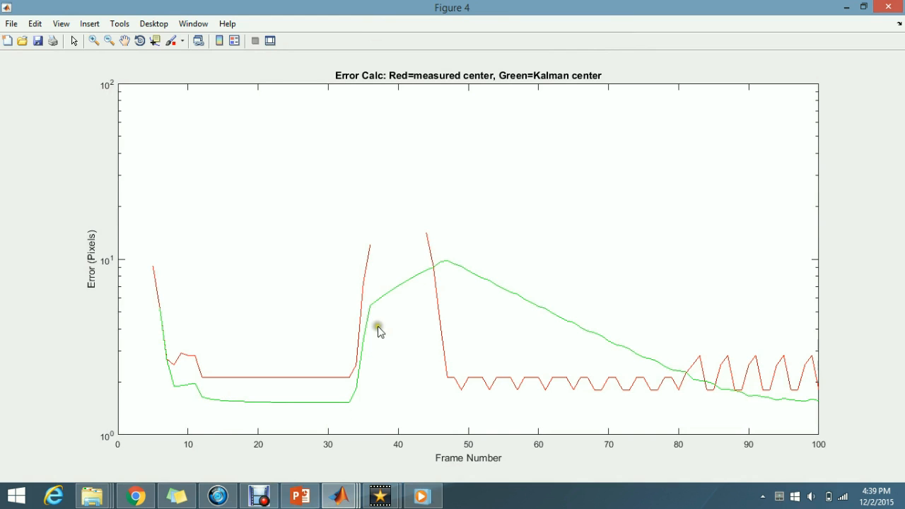
{"action": "mouse_move", "coordinate": [419, 284]}
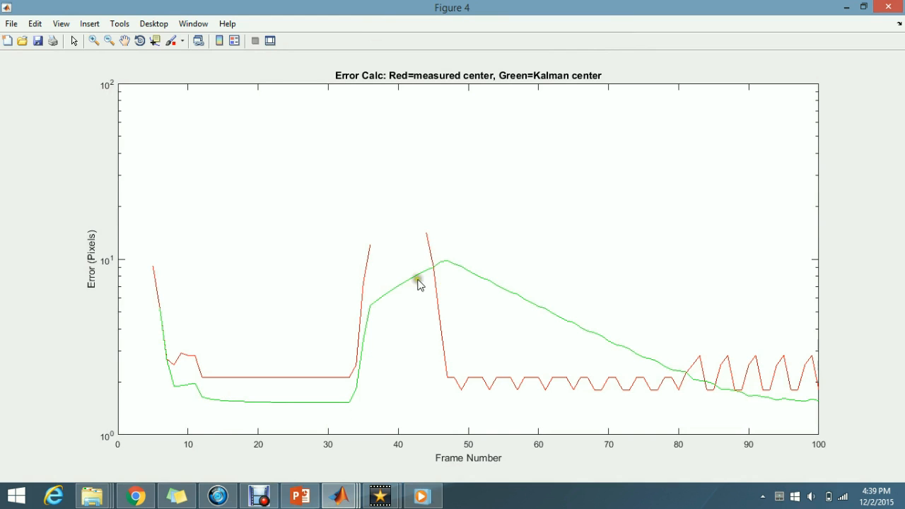
{"action": "mouse_move", "coordinate": [355, 415]}
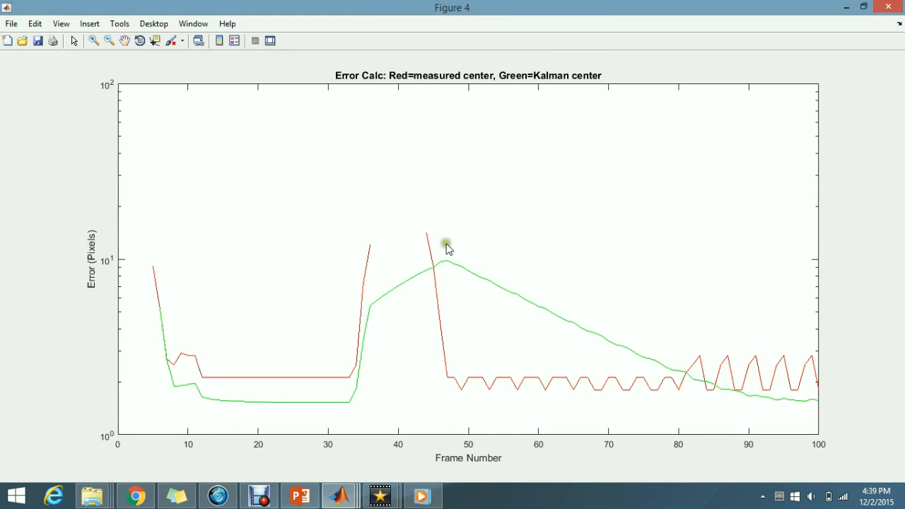
{"action": "mouse_move", "coordinate": [340, 358]}
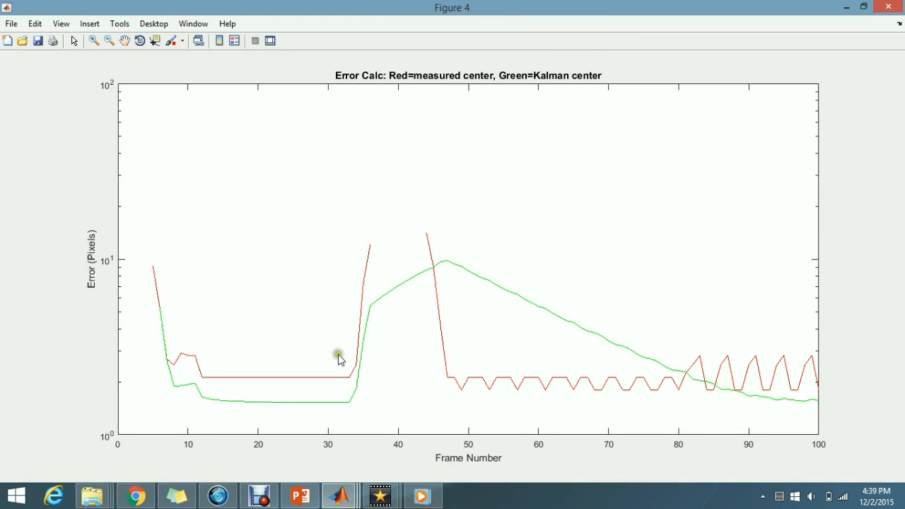
{"action": "mouse_move", "coordinate": [370, 237]}
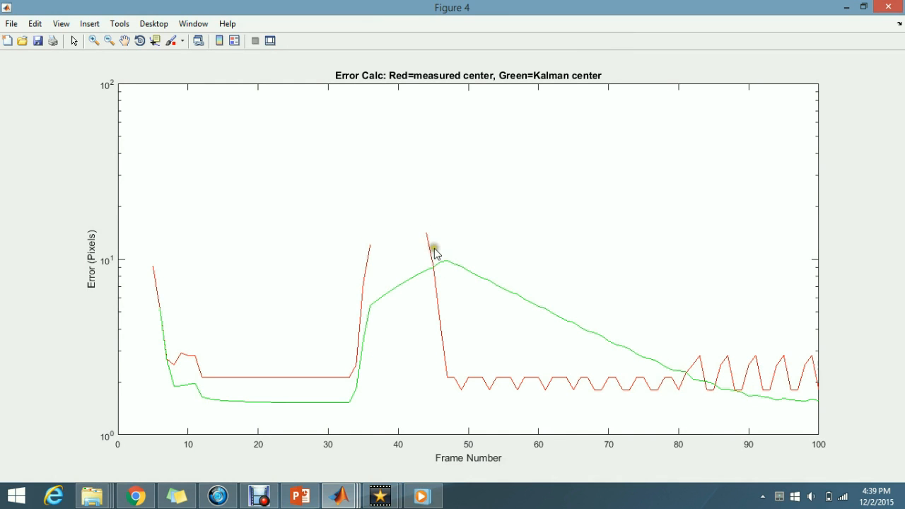
{"action": "mouse_move", "coordinate": [447, 228]}
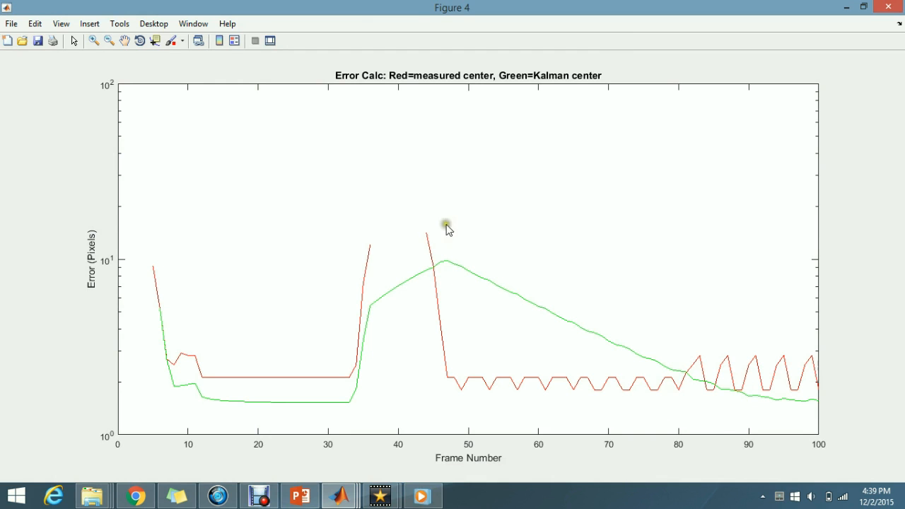
{"action": "mouse_move", "coordinate": [733, 394]}
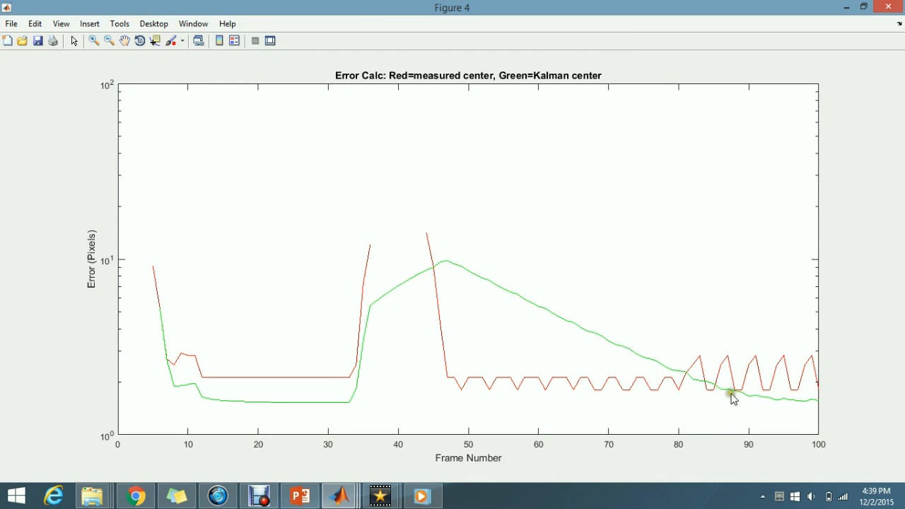
{"action": "mouse_move", "coordinate": [758, 406]}
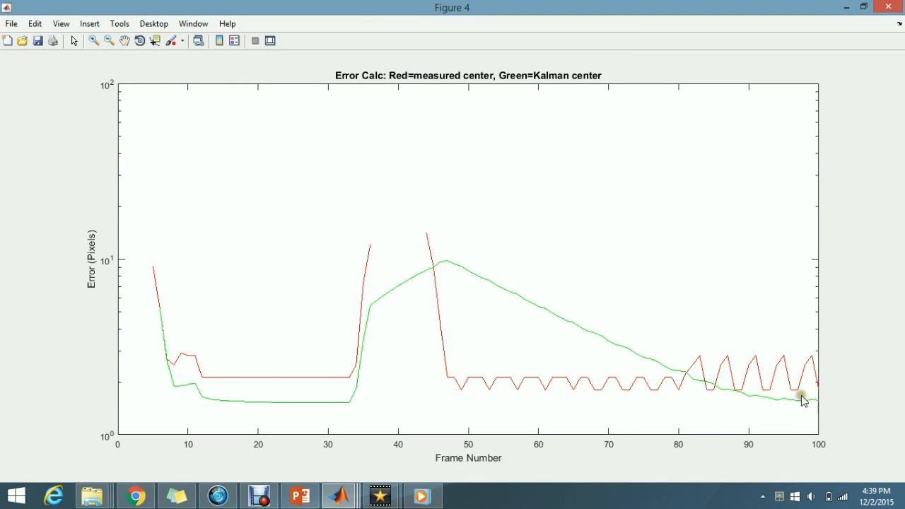
{"action": "mouse_move", "coordinate": [562, 237]}
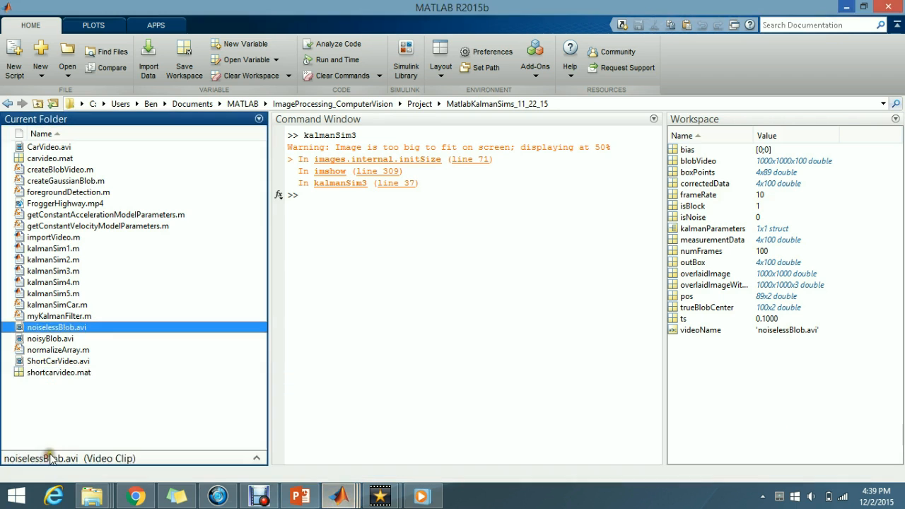
{"action": "mouse_move", "coordinate": [465, 275]}
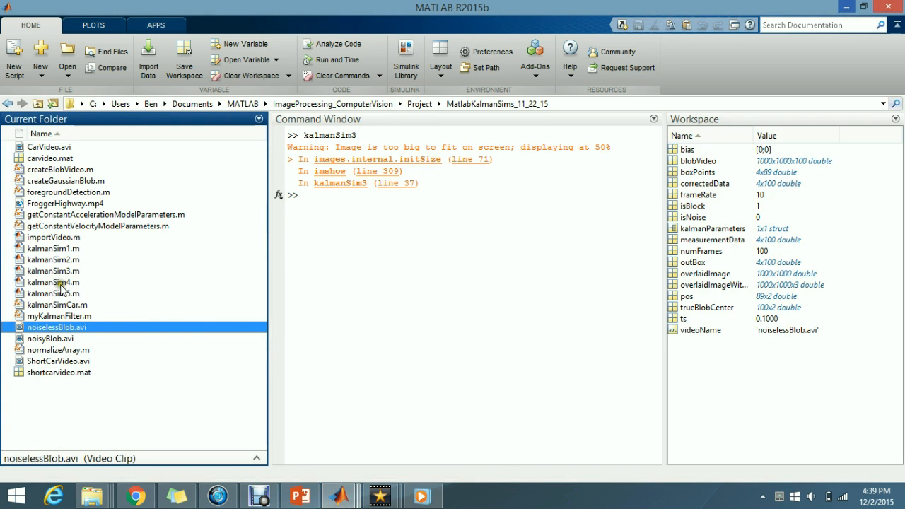
{"action": "mouse_move", "coordinate": [69, 273]}
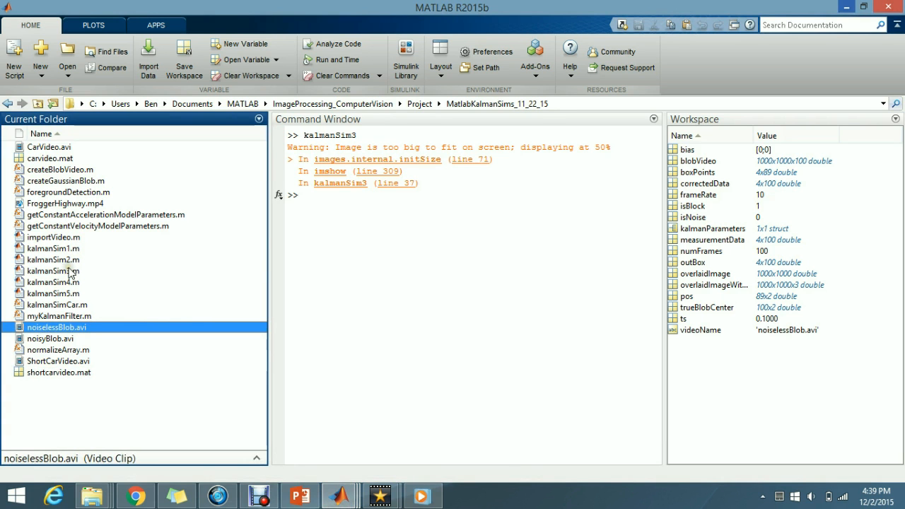